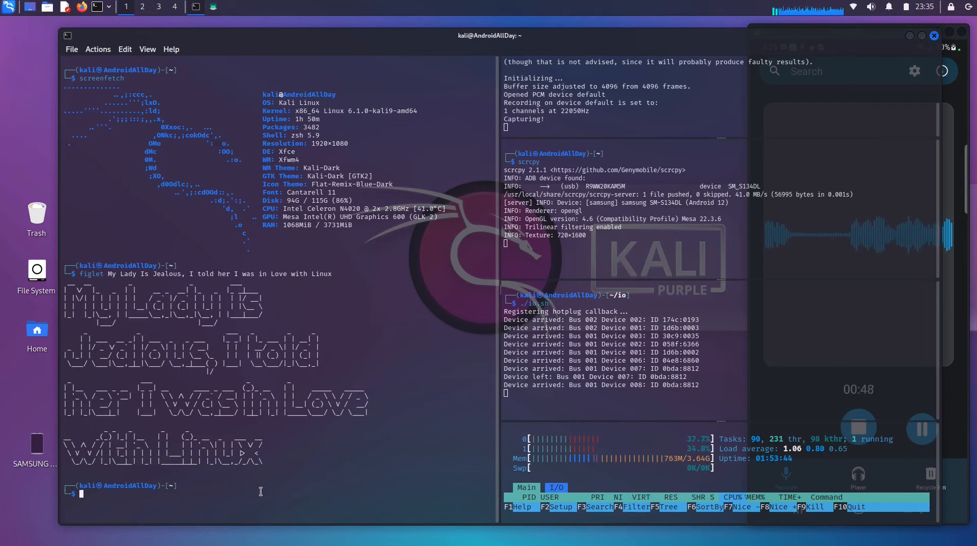
# Clear the screenfetch and banner output from the left pane, then type lsusb
pyautogui.write('clear')
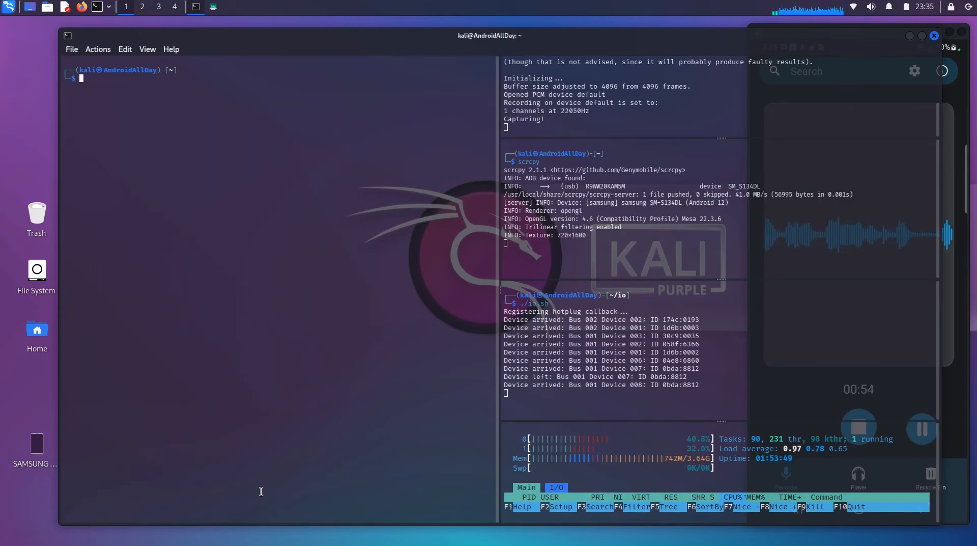
pyautogui.write('lsusb')
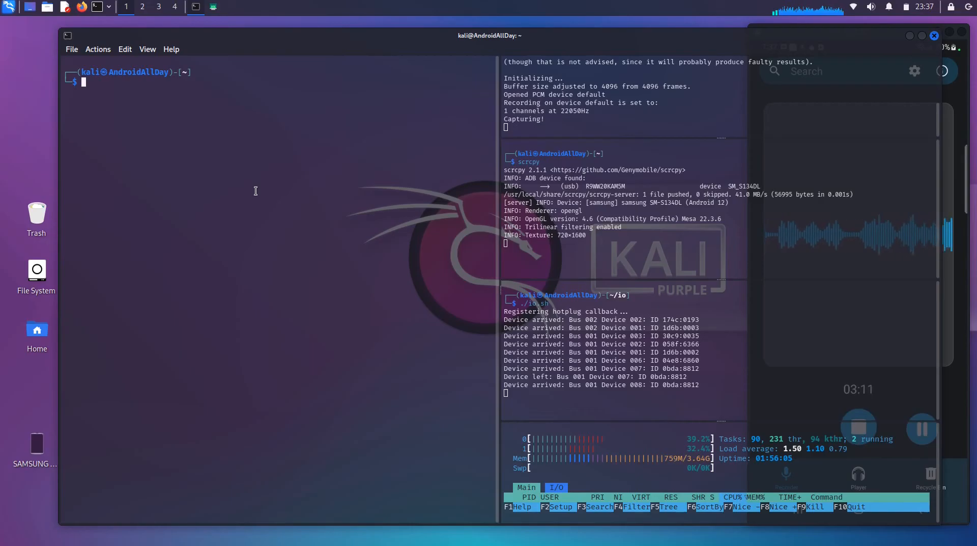
# Check adb devices, open a shell on the phone and run ifconfig
pyautogui.write('ifconfig')
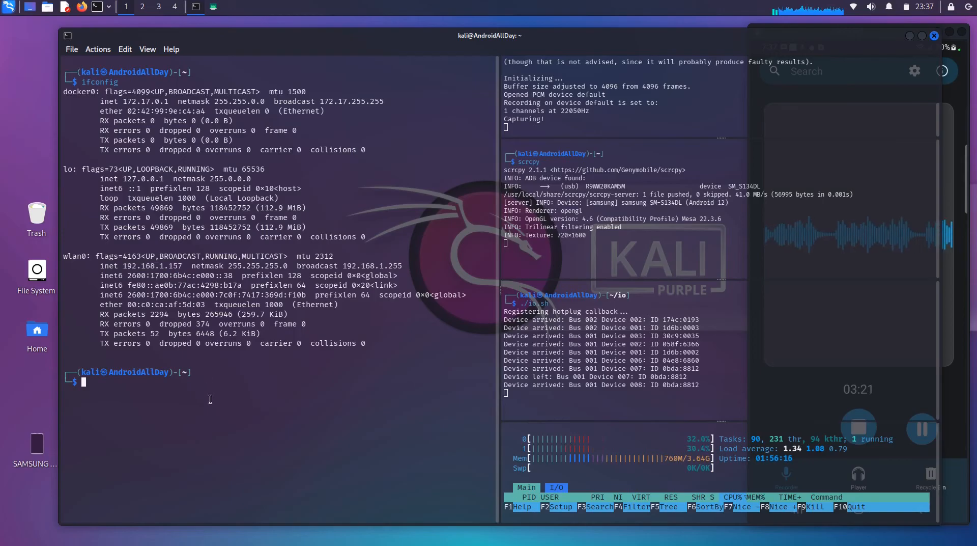
pyautogui.write('adb devices')
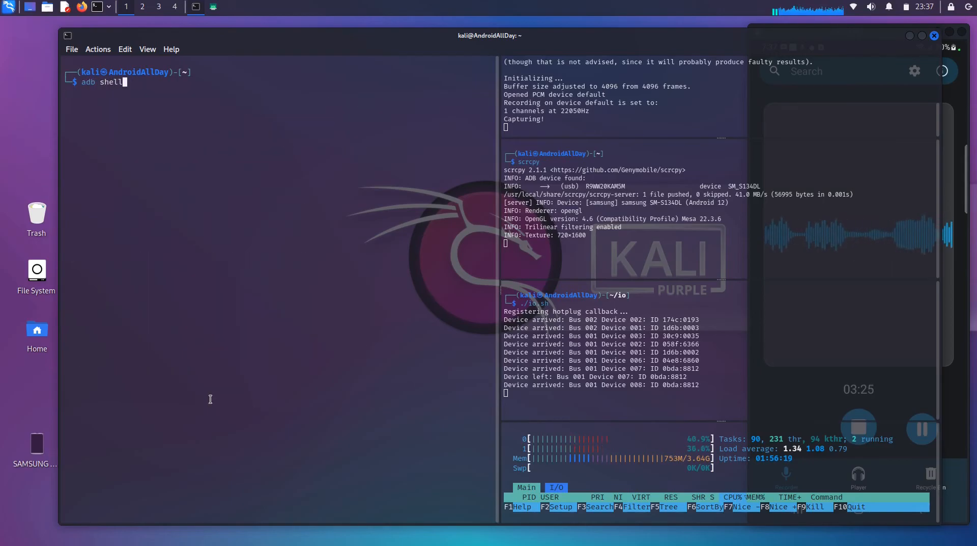
pyautogui.press('Return')
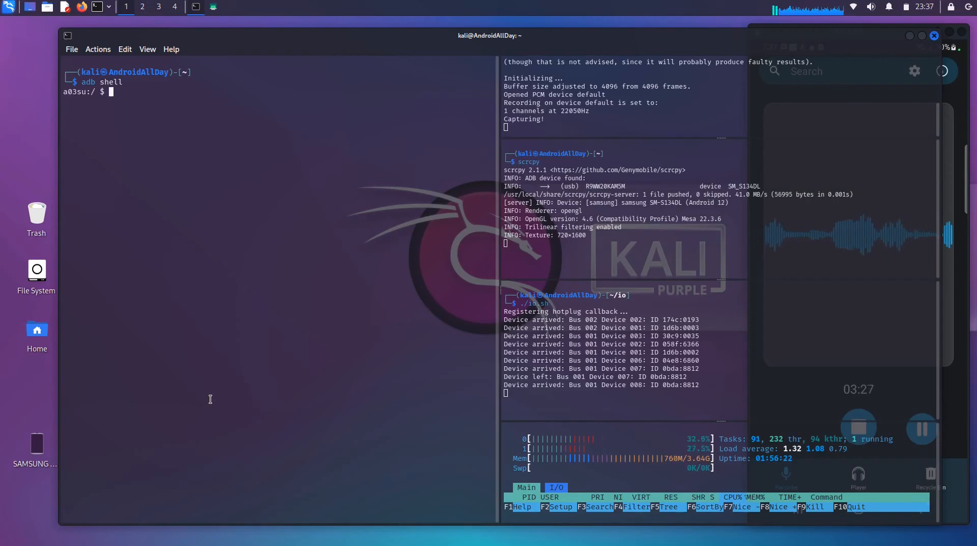
pyautogui.write('ifconfig')
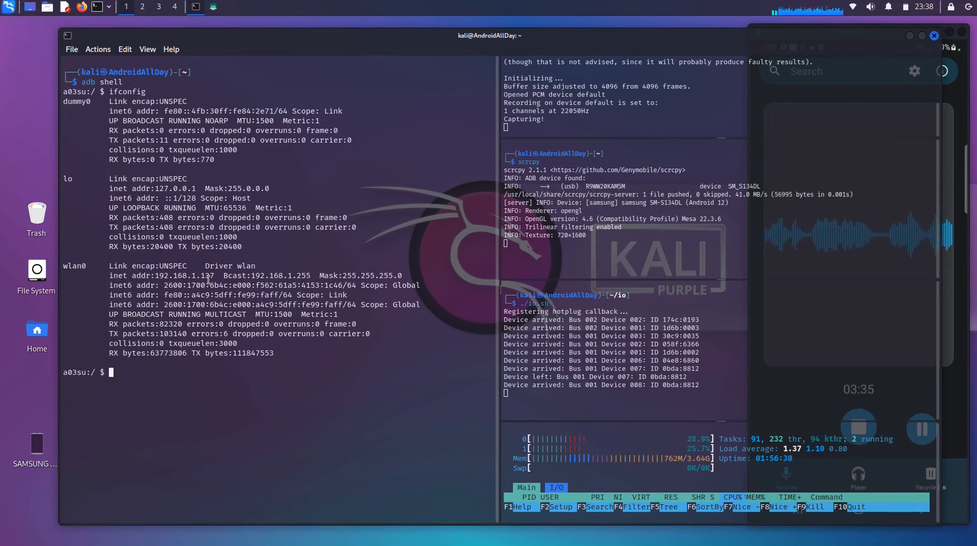
# Select and copy the phone's wlan0 address 192.168.1.137, then start exiting the shell
pyautogui.doubleClick(203, 274)
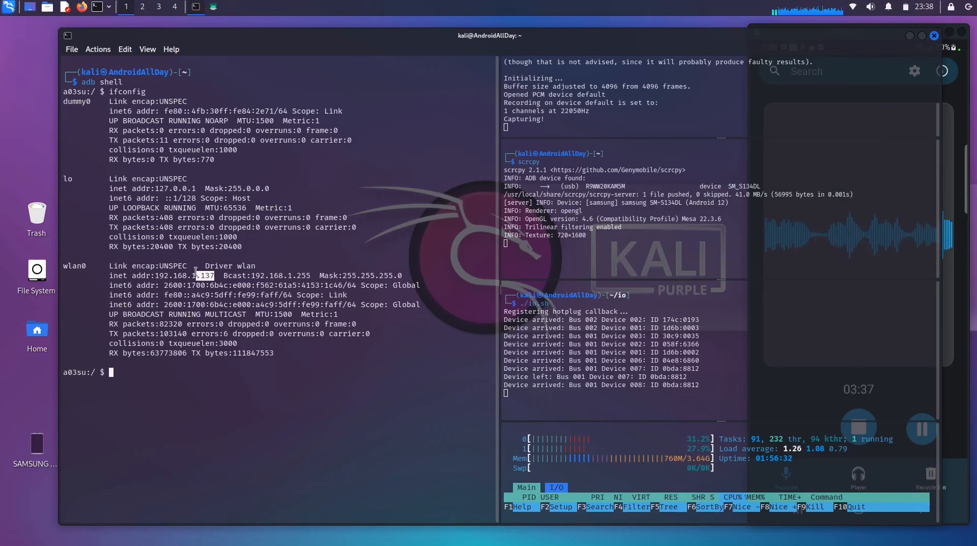
pyautogui.doubleClick(184, 275)
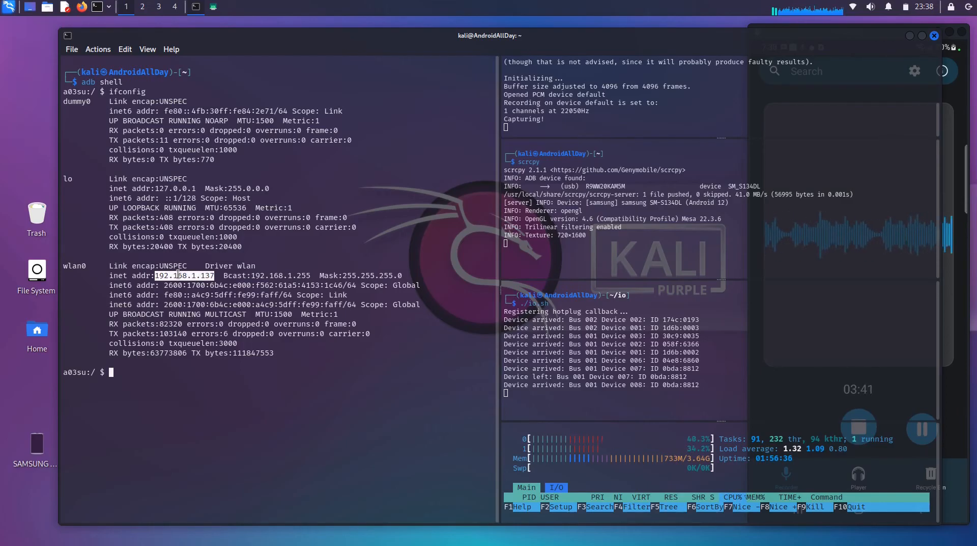
pyautogui.rightClick(177, 275)
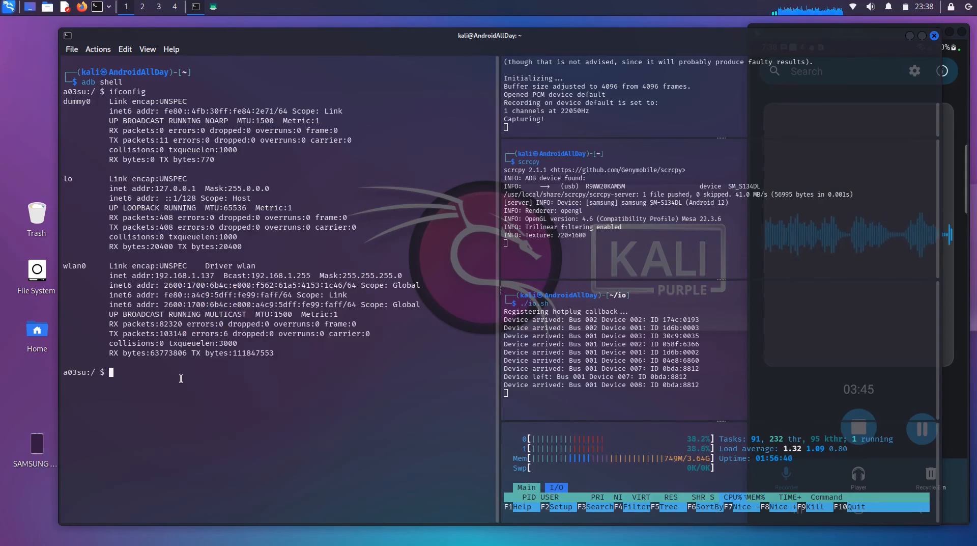
pyautogui.write('exi')
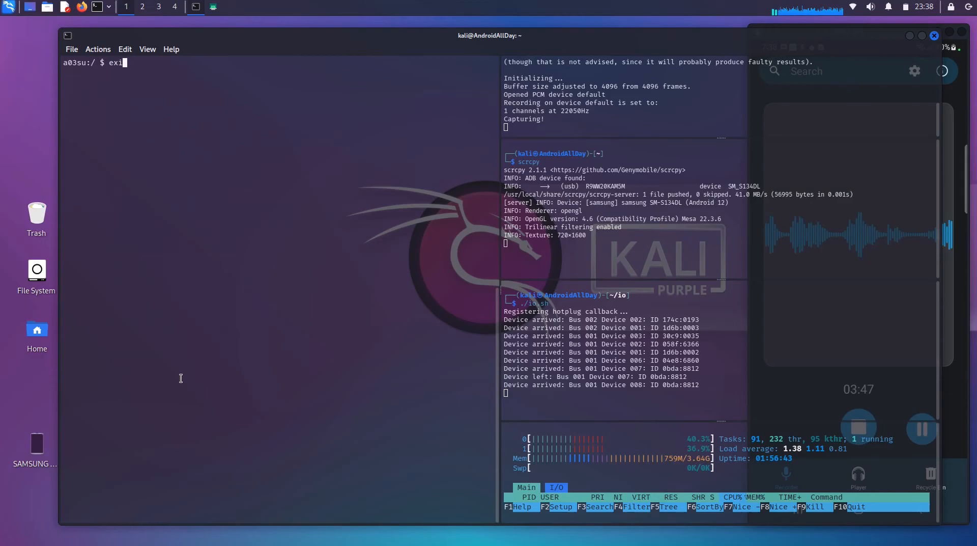
# Exit the phone shell, clear the pane and type adb tcpip 5555 locally
pyautogui.write('clear')
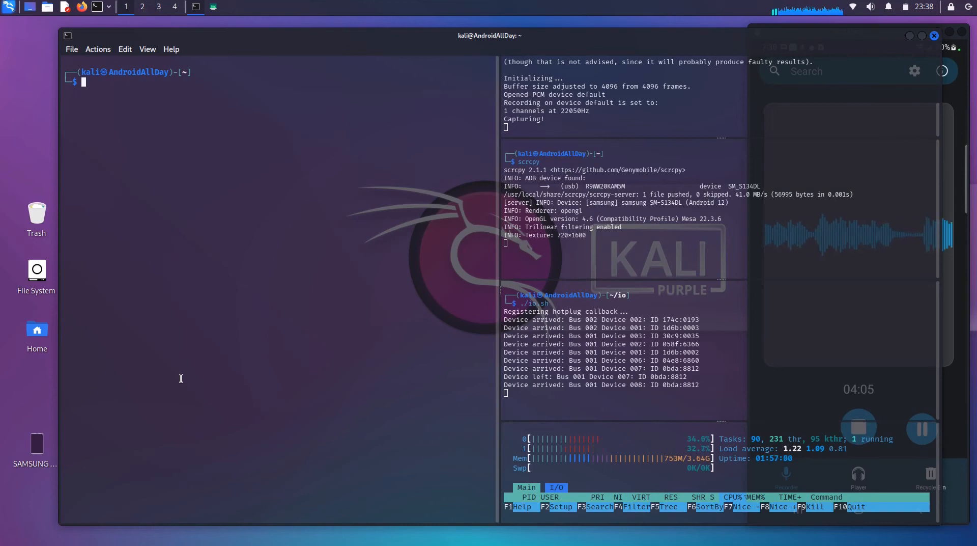
pyautogui.write('adb shell')
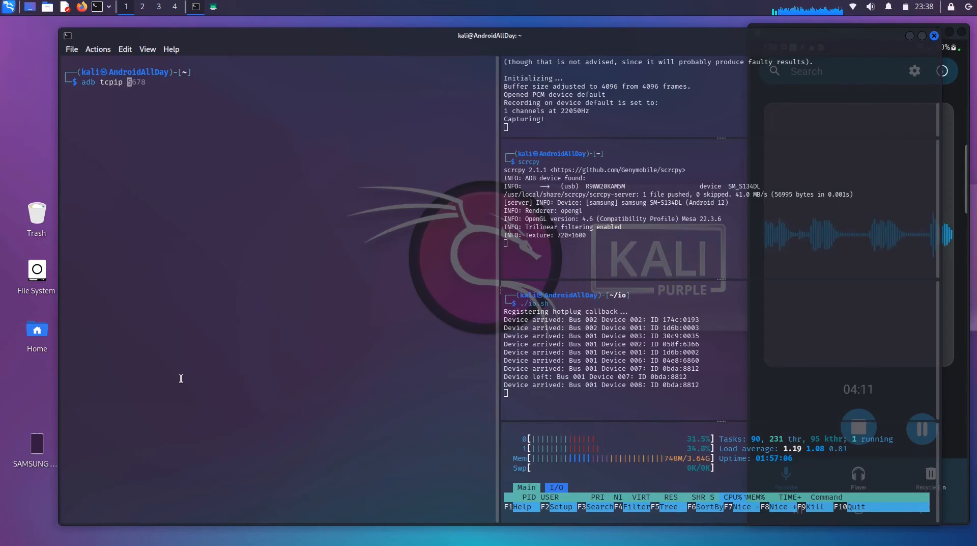
pyautogui.write('555')
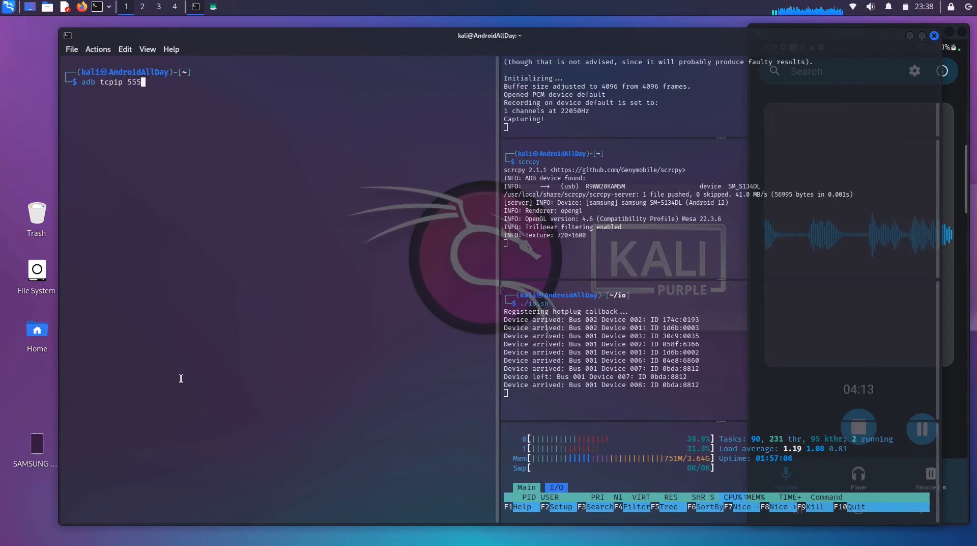
pyautogui.write('5')
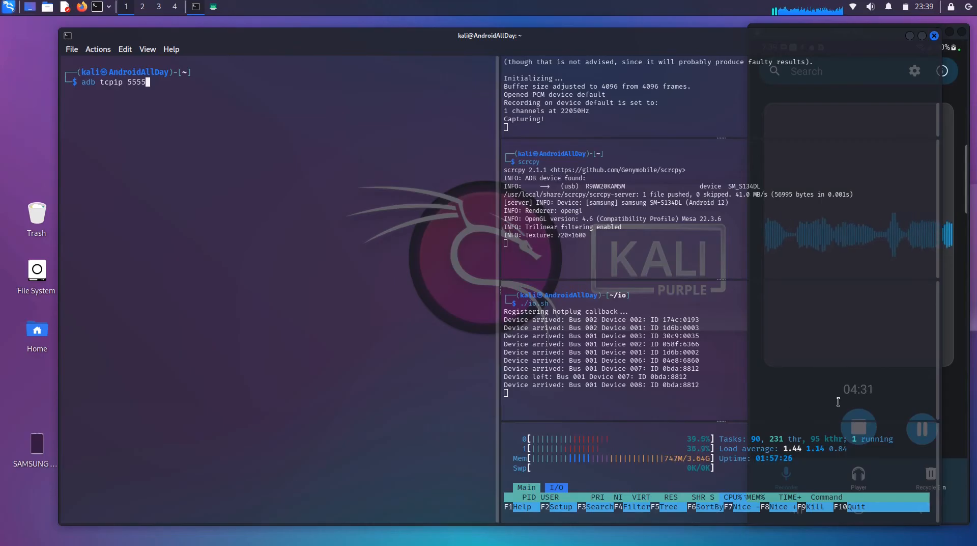
pyautogui.moveTo(951, 396)
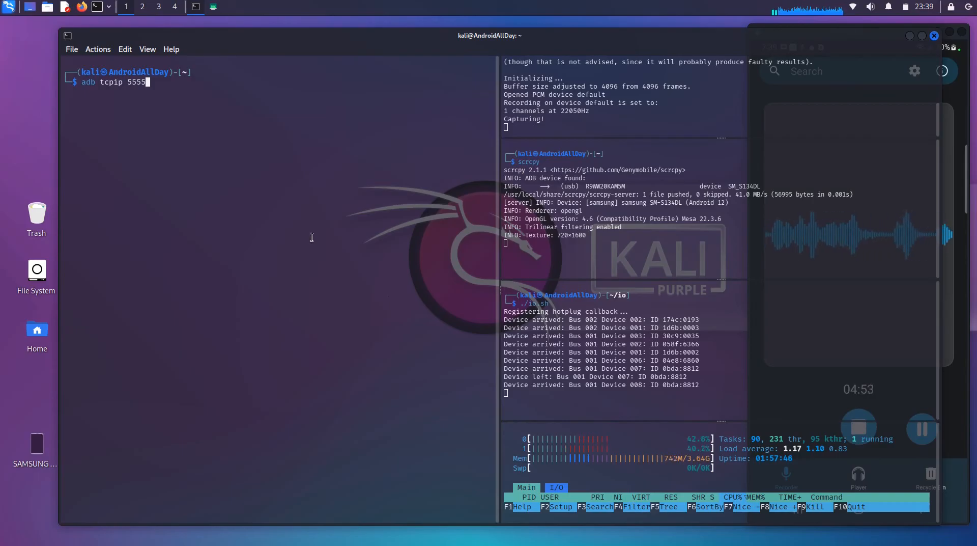
# Split the left terminal horizontally, run lsusb and clear, and run adb tcpip 5555
pyautogui.rightClick(312, 237)
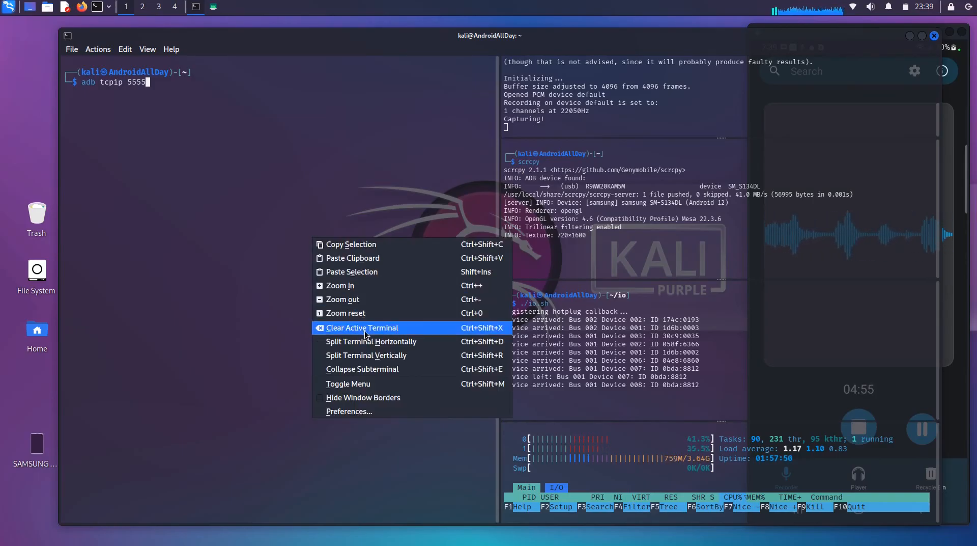
pyautogui.click(362, 327)
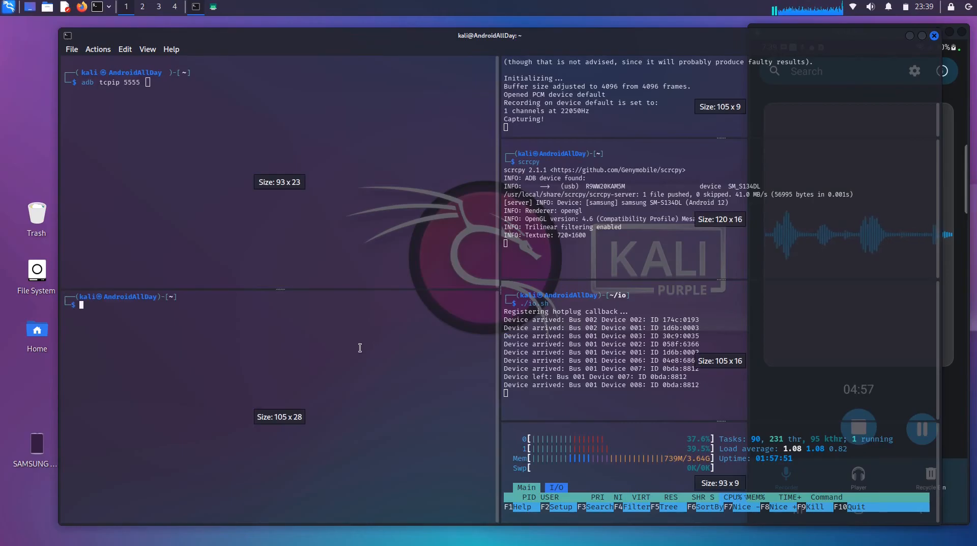
pyautogui.write('lsusb')
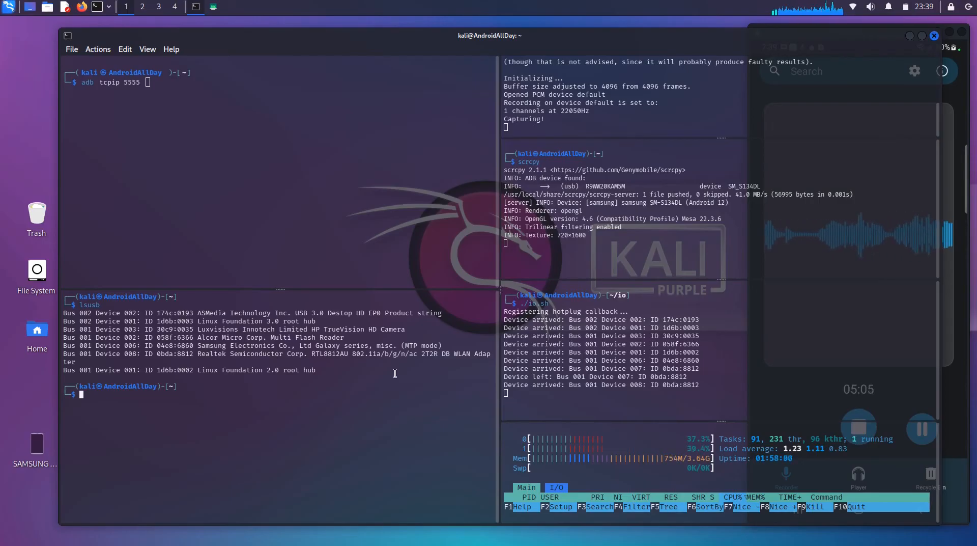
pyautogui.write('clear')
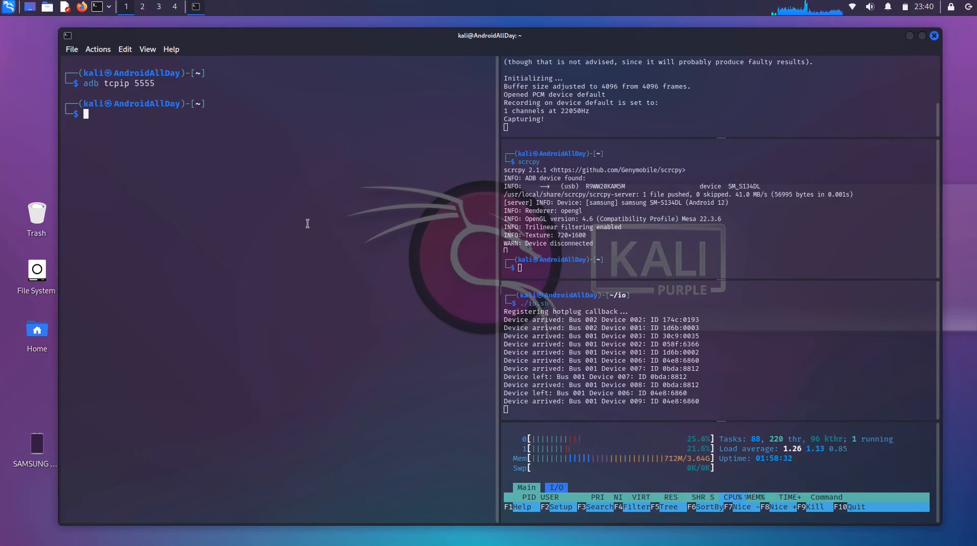
# Run lsusb to list the computer's USB devices, then clear the left pane
pyautogui.write('lsusb')
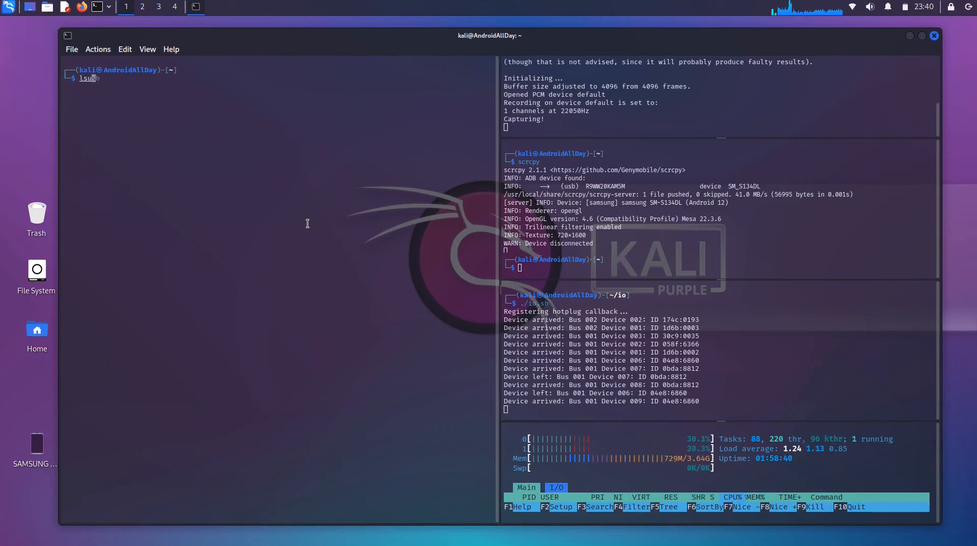
pyautogui.press('Return')
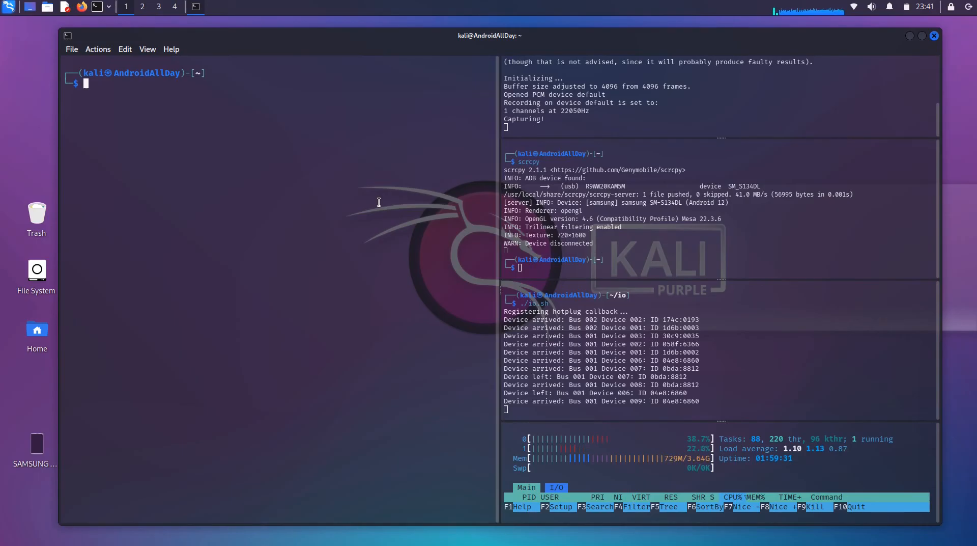
pyautogui.moveTo(591, 266)
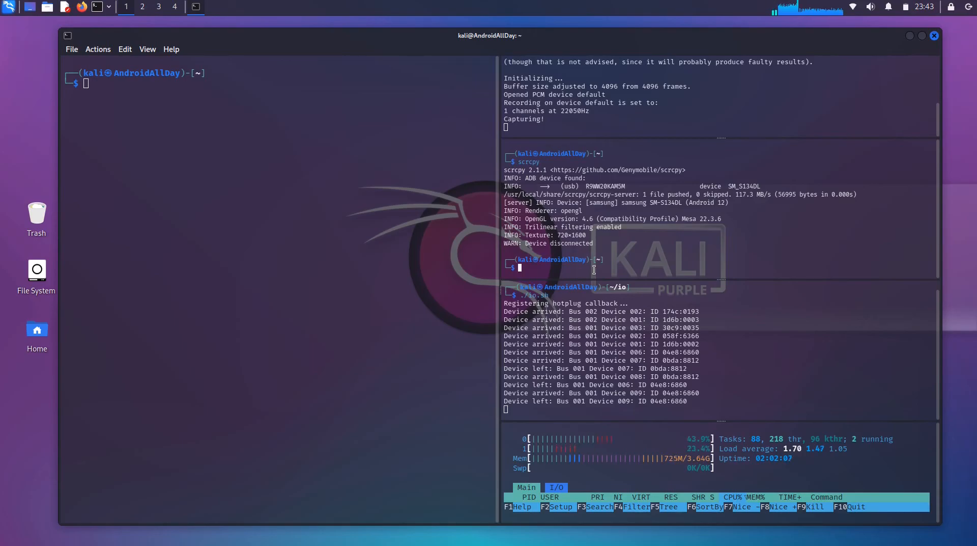
pyautogui.moveTo(463, 250)
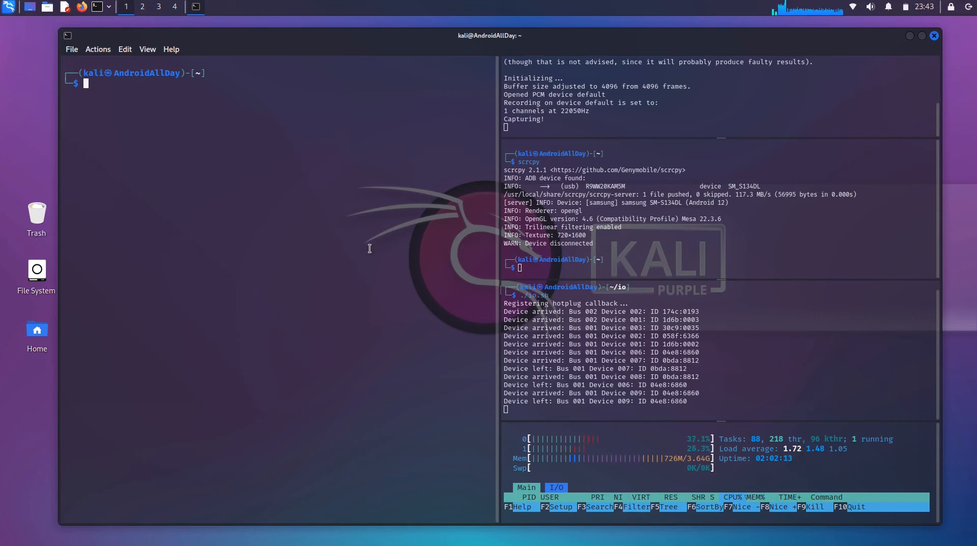
# Run adb tcpip 5555 and attempt adb connect 192.168.1.137:5555, which fails authentication
pyautogui.write('adb tcpip 5555')
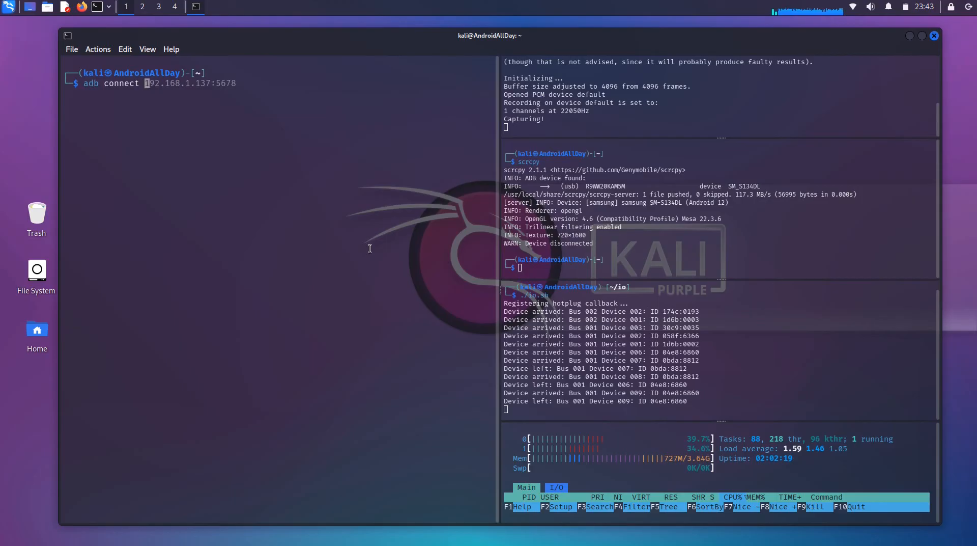
pyautogui.rightClick(369, 248)
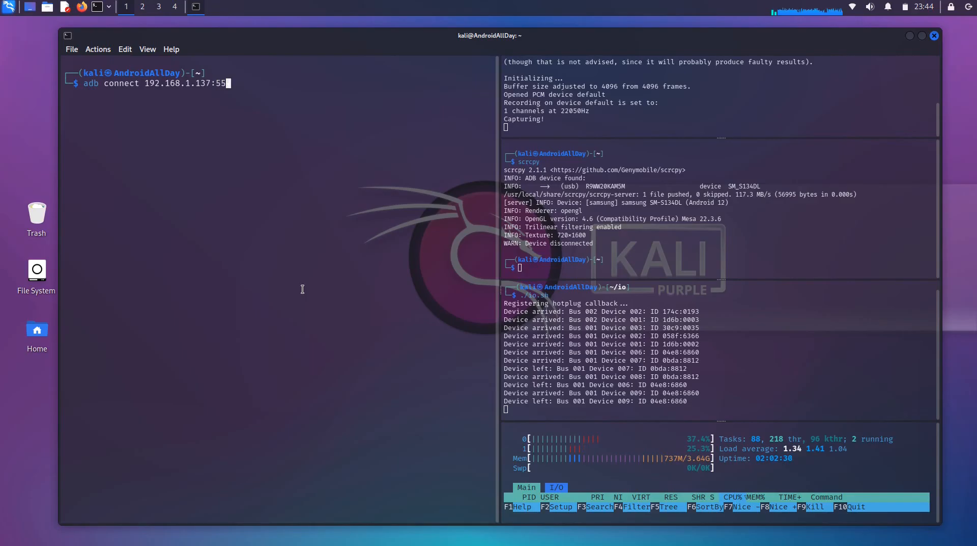
pyautogui.write('55')
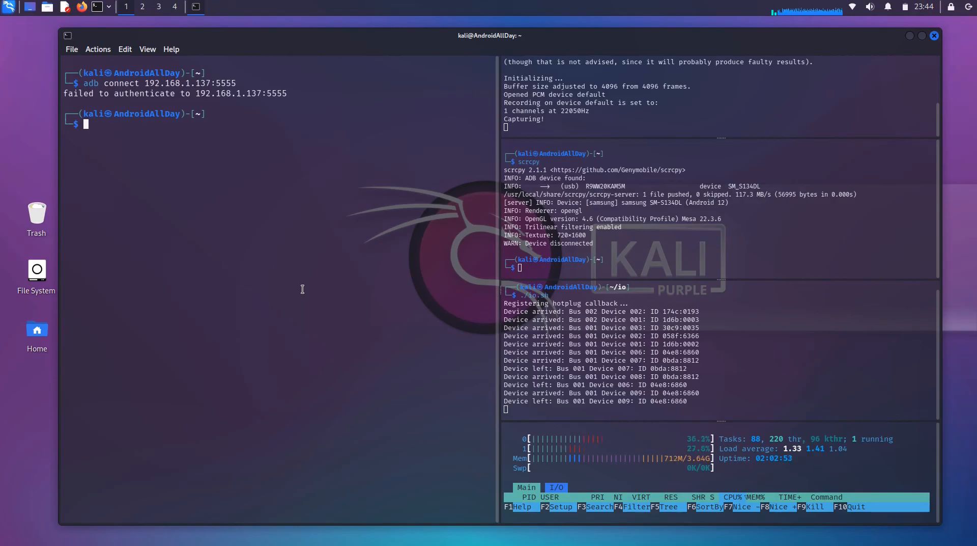
# Rerun adb connect 192.168.1.137:5555, confirming the phone is already connected
pyautogui.write('adb connect 192.168.1.137:5555')
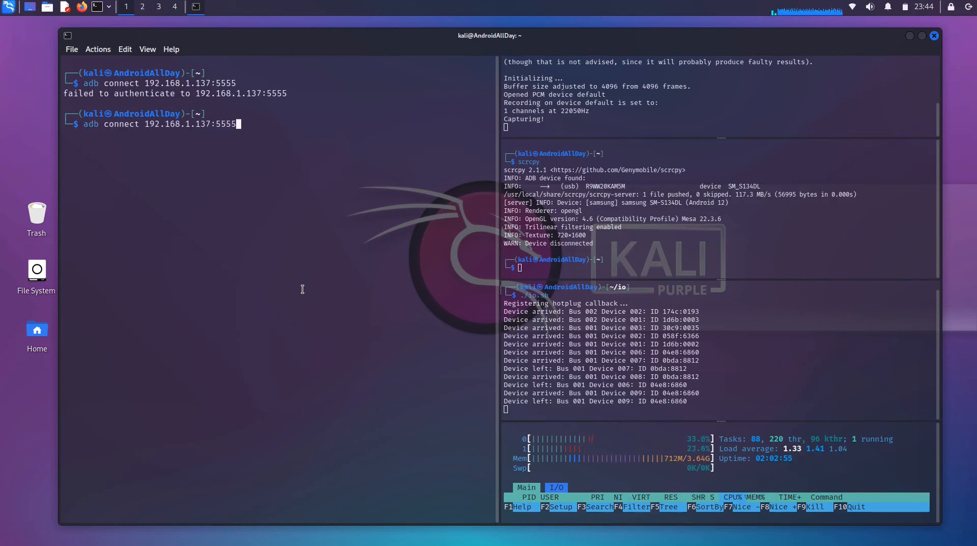
pyautogui.press('Return')
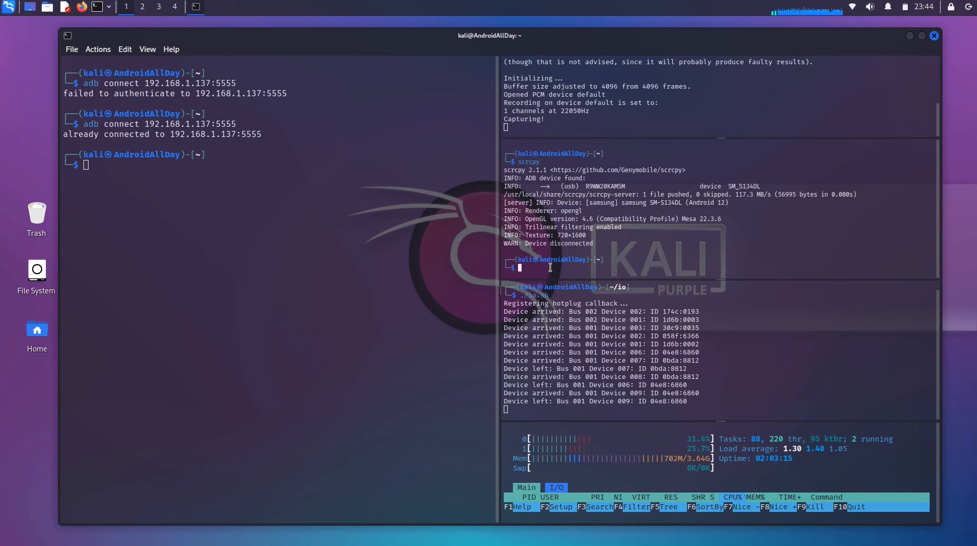
# Launch scrcpy in the right pane to mirror the phone via 192.168.1.137:5555
pyautogui.write('scrcpy')
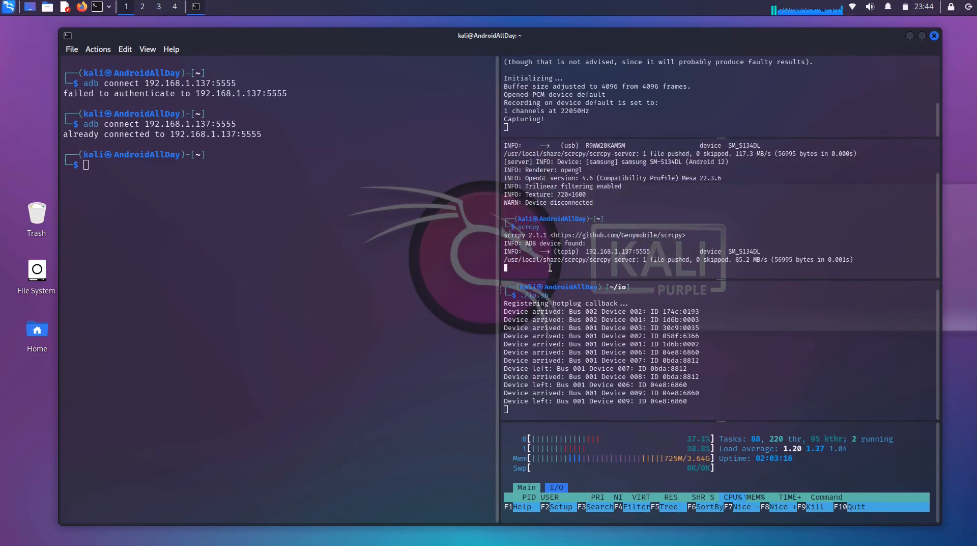
pyautogui.scroll(-3)
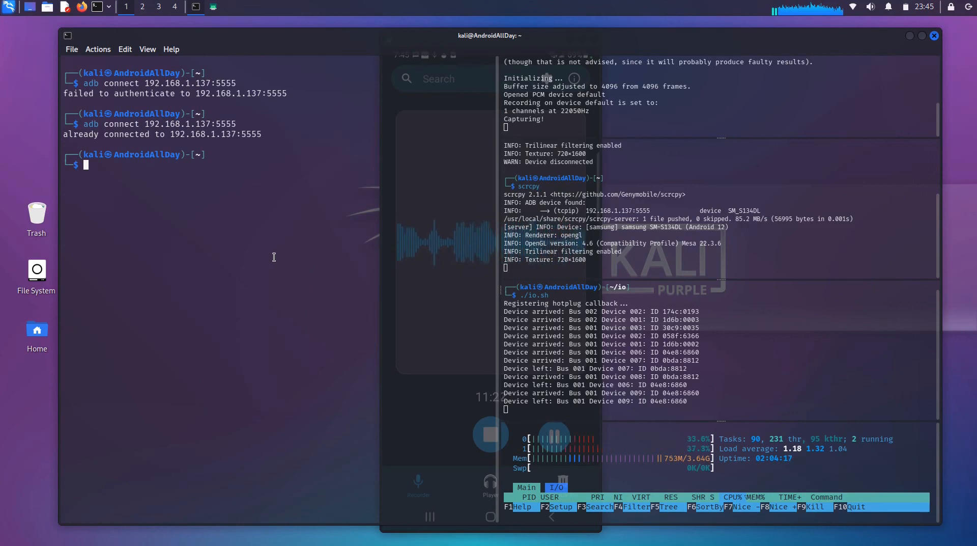
# Clear the left pane and run adb shell on the phone over Wi-Fi
pyautogui.write('clear')
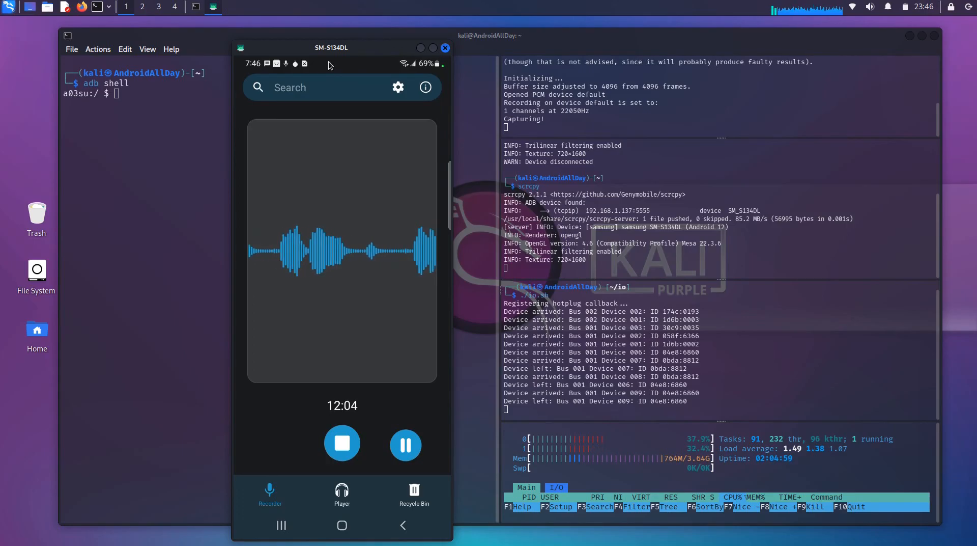
pyautogui.moveTo(306, 122)
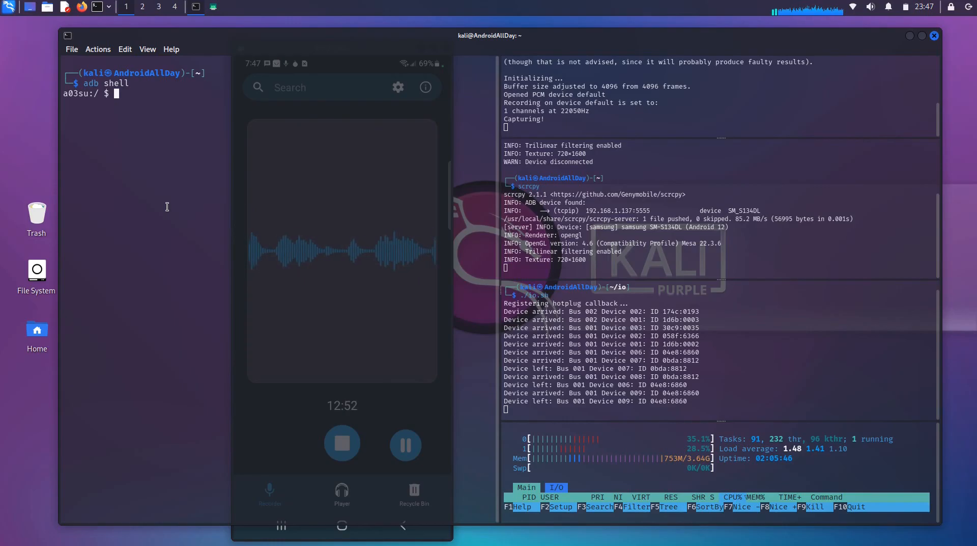
# In the phone shell, run ifconfig, route and ping 1.1.1.1, stopping the ping with Ctrl+C
pyautogui.write('ifconfig')
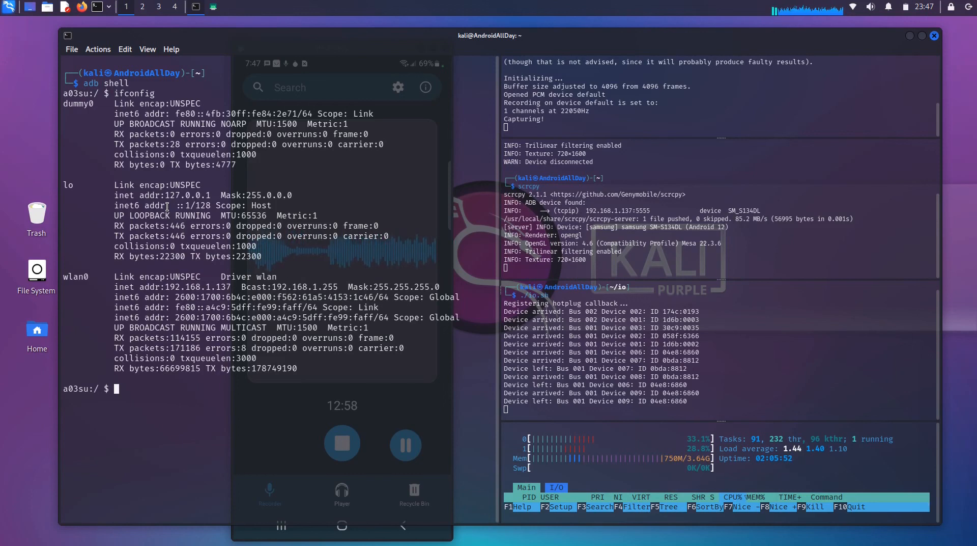
pyautogui.write('route')
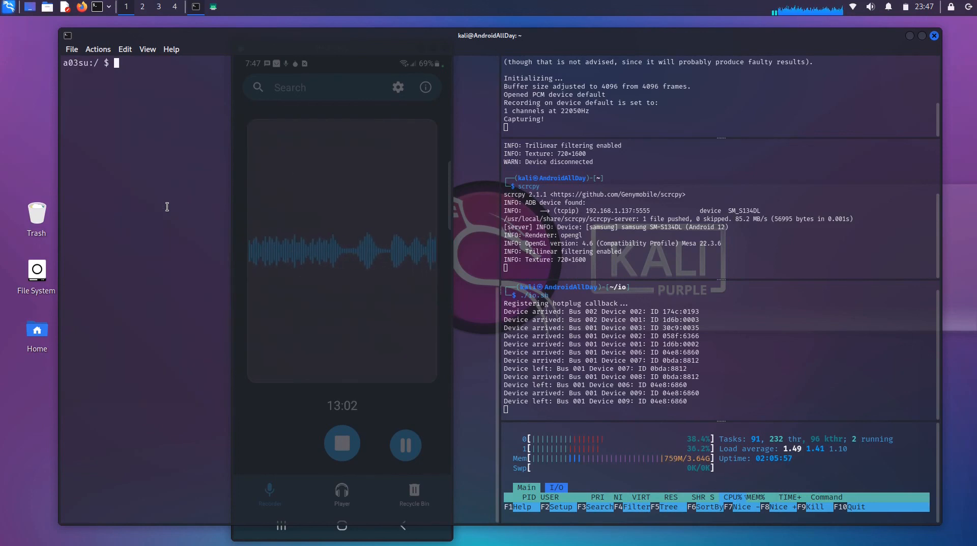
pyautogui.write('ping 1.1.1.1')
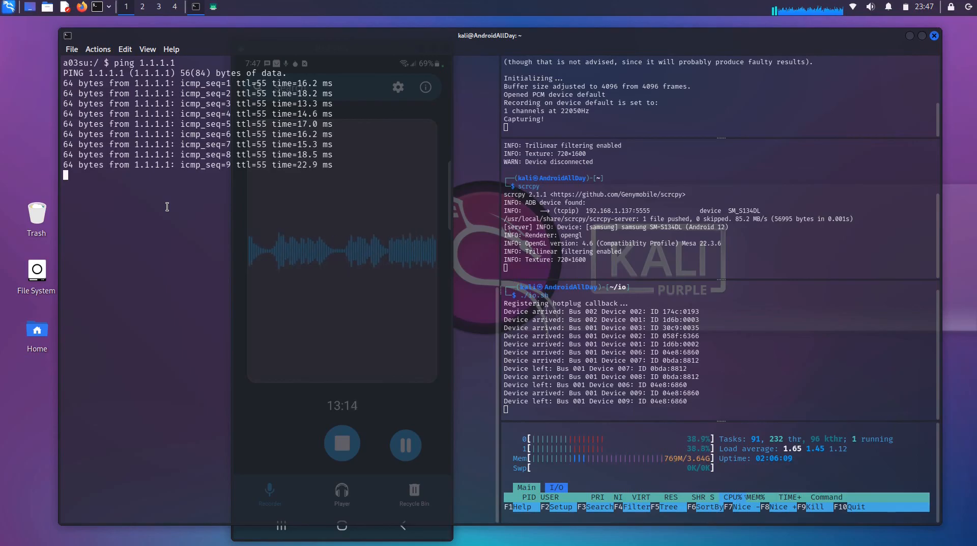
pyautogui.press('ctrl+c')
pyautogui.write('ls')
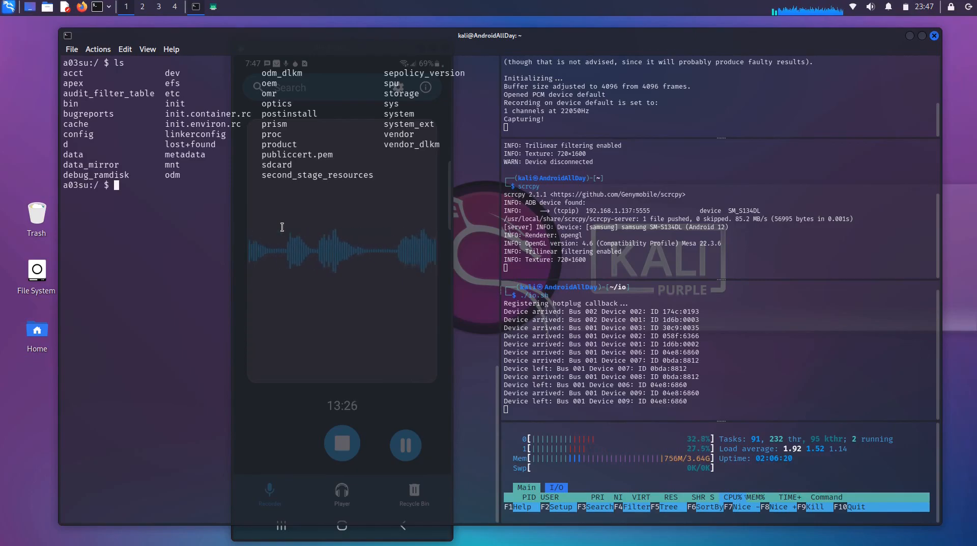
# List the contents of the phone's /bin and /system directories from the adb shell
pyautogui.write('cd')
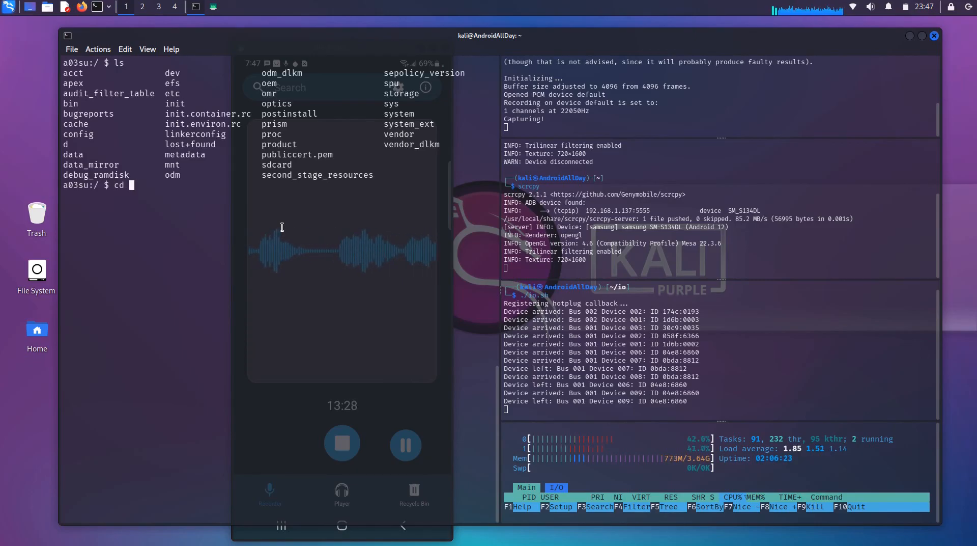
pyautogui.write('/bin/')
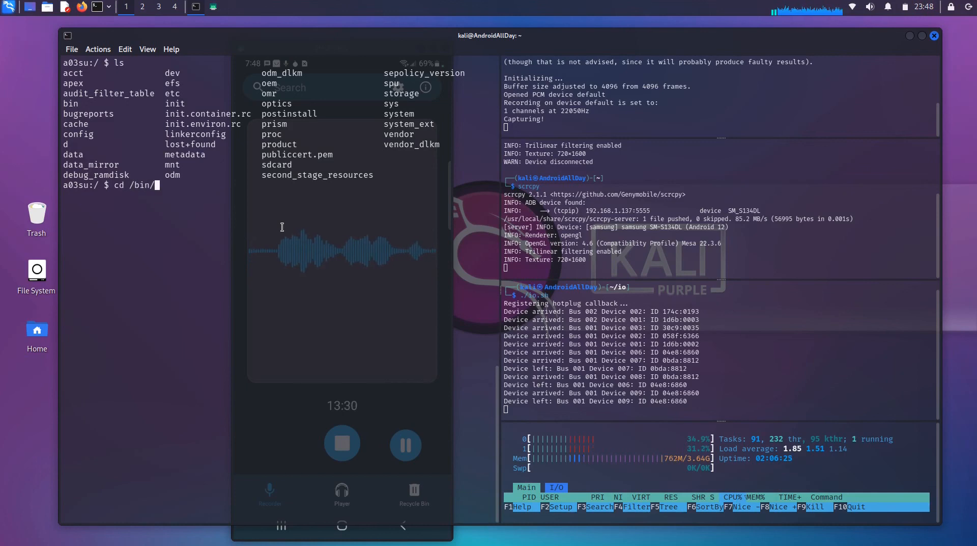
pyautogui.write('clear')
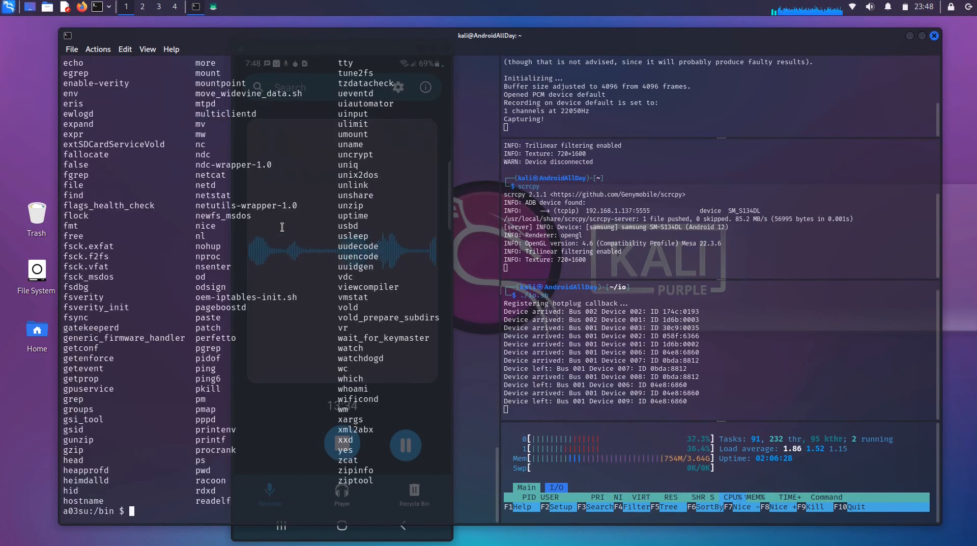
pyautogui.write('cd')
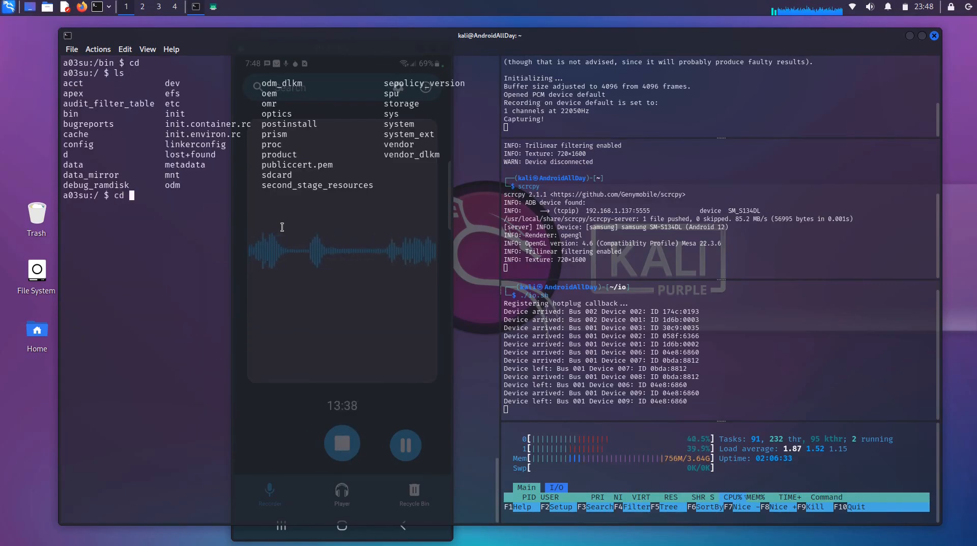
pyautogui.write('system')
pyautogui.write('ls')
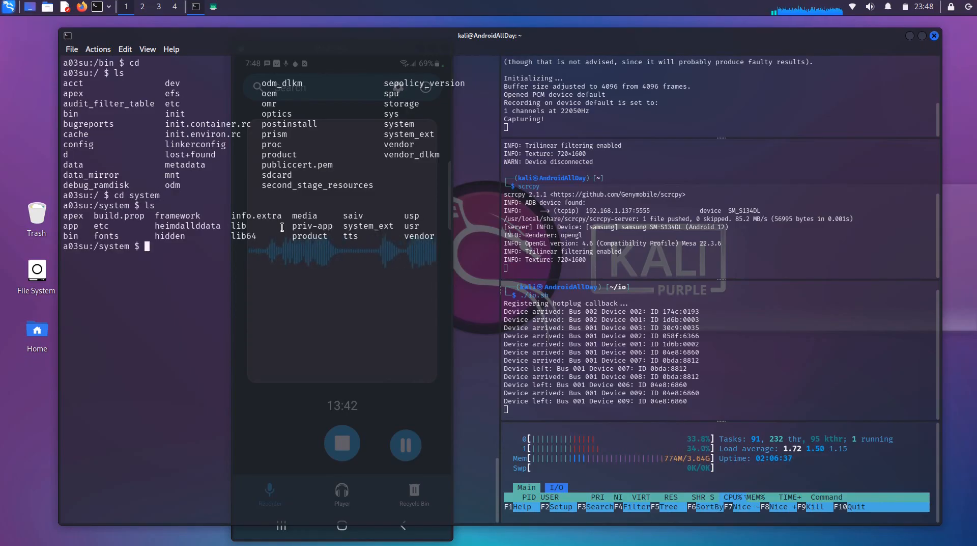
# Check the shell user and groups with whoami and id, and begin uname -a
pyautogui.write('whoam')
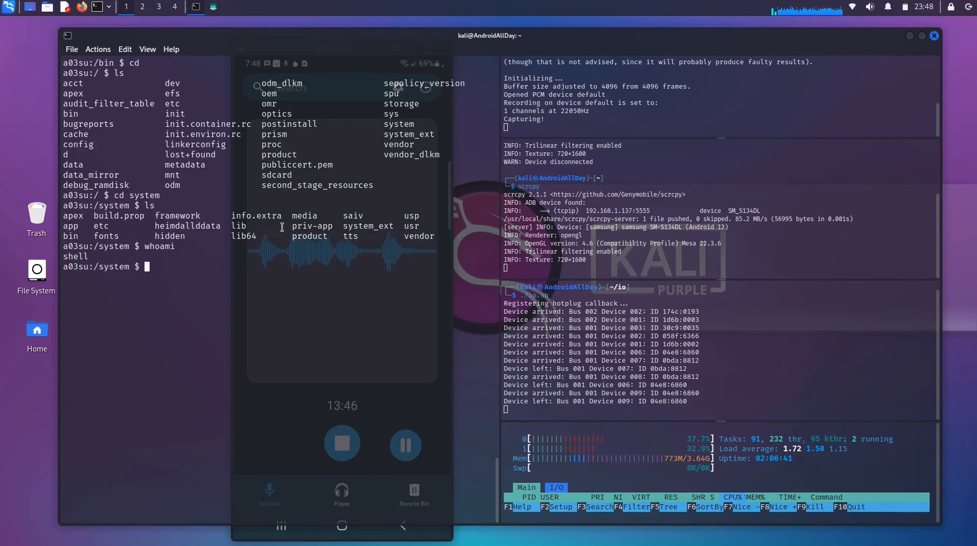
pyautogui.write('id')
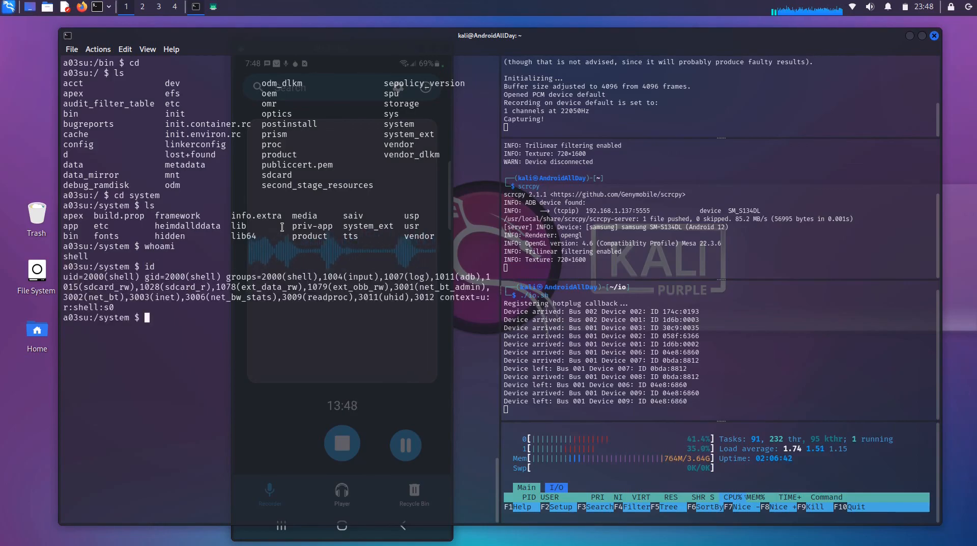
pyautogui.write('uname -')
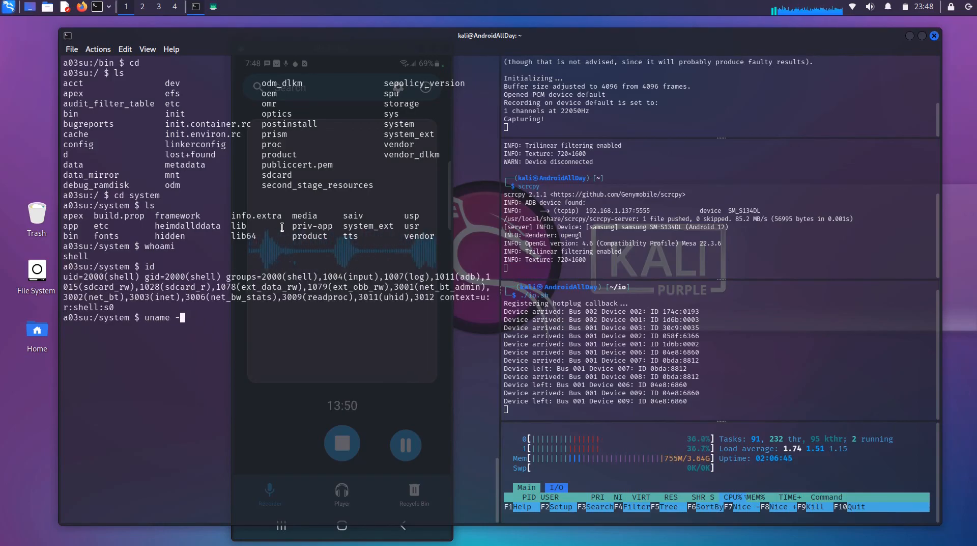